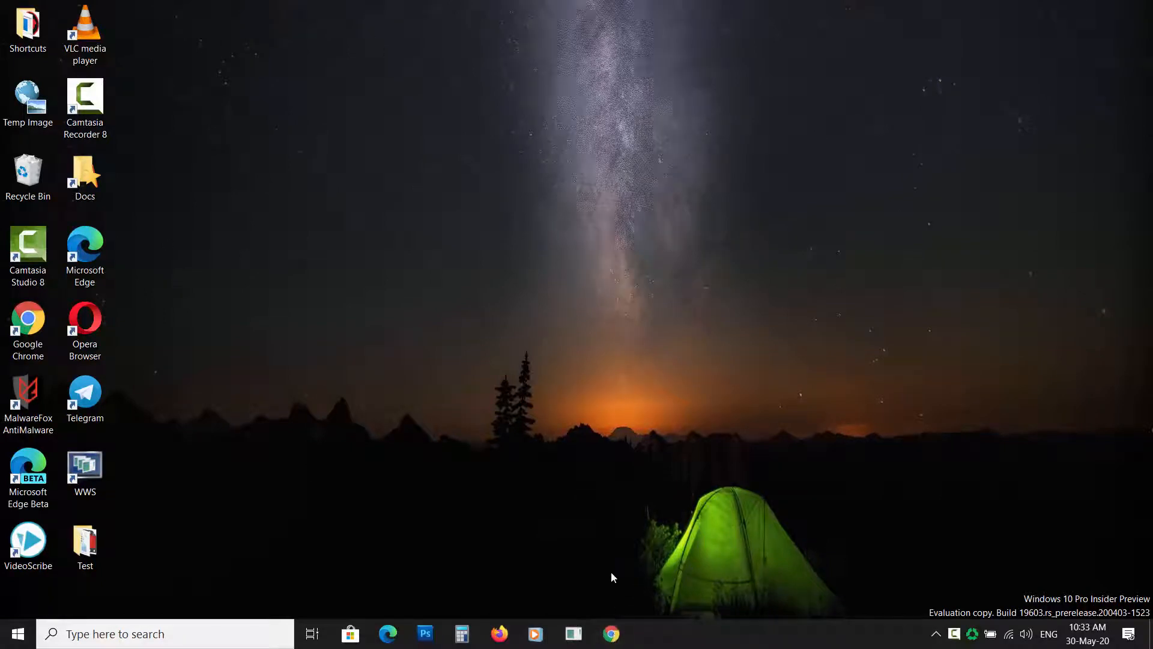
# Present the browser hijacker symptom slides, including 'Unusual pages appear when you open the', and return to the desktop
pyautogui.click(612, 633)
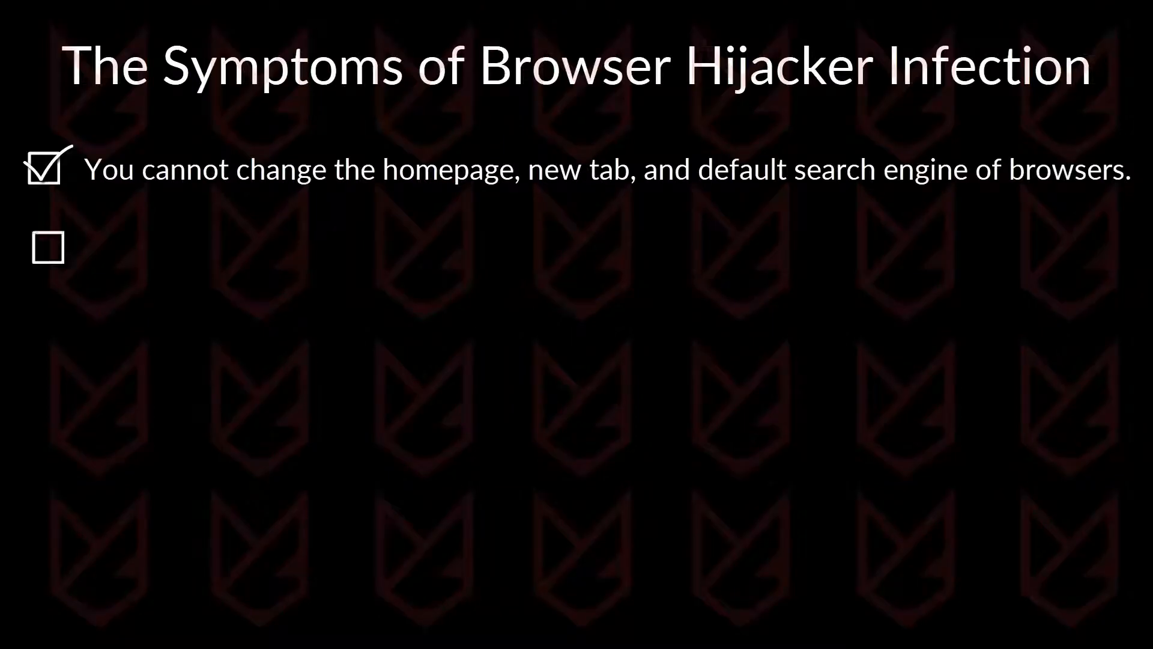
pyautogui.write('Unusual pages appear when you open the')
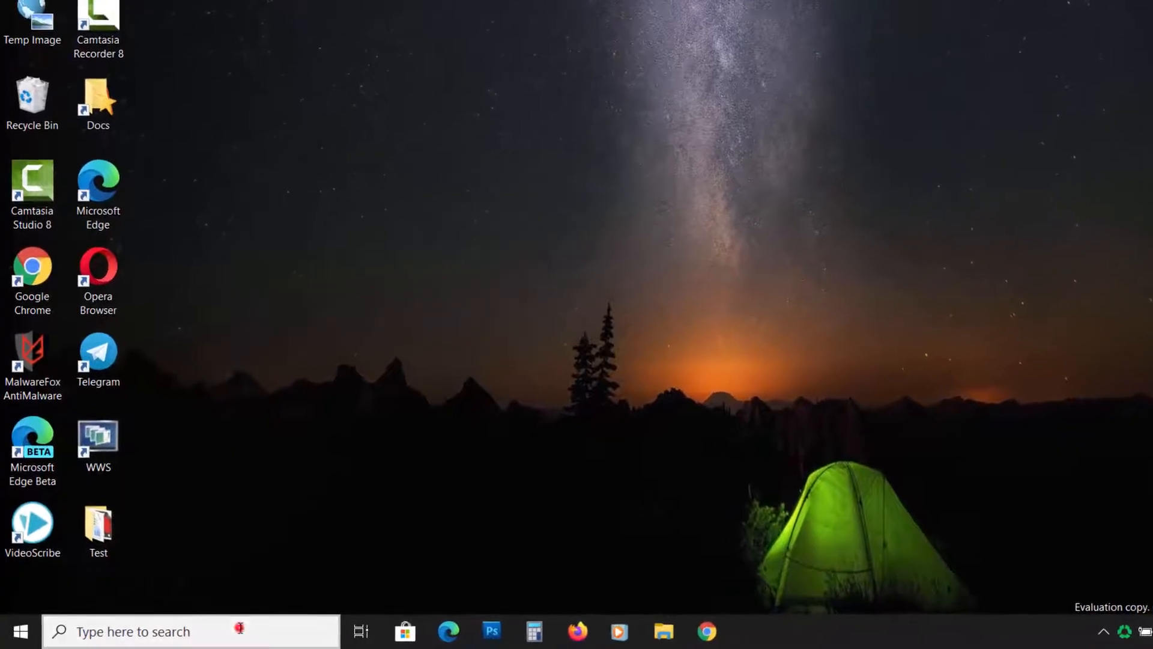
# Reach Programs and Features from a Start search for 'con' and scroll its 63 installed programs
pyautogui.write('control panel')
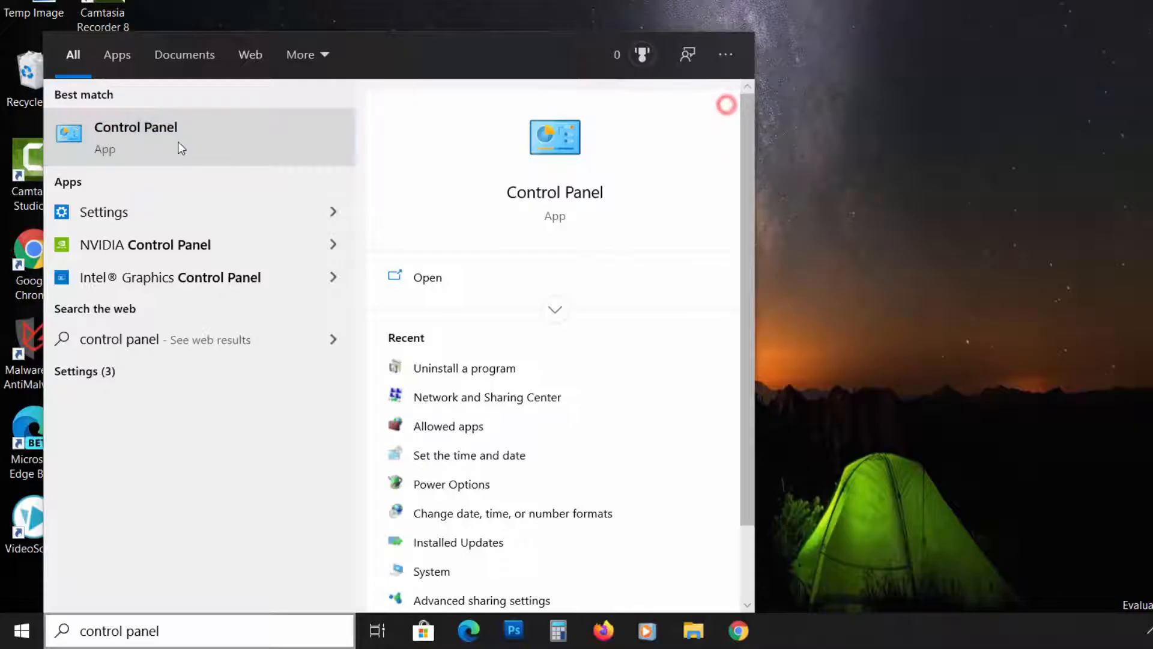
pyautogui.click(136, 136)
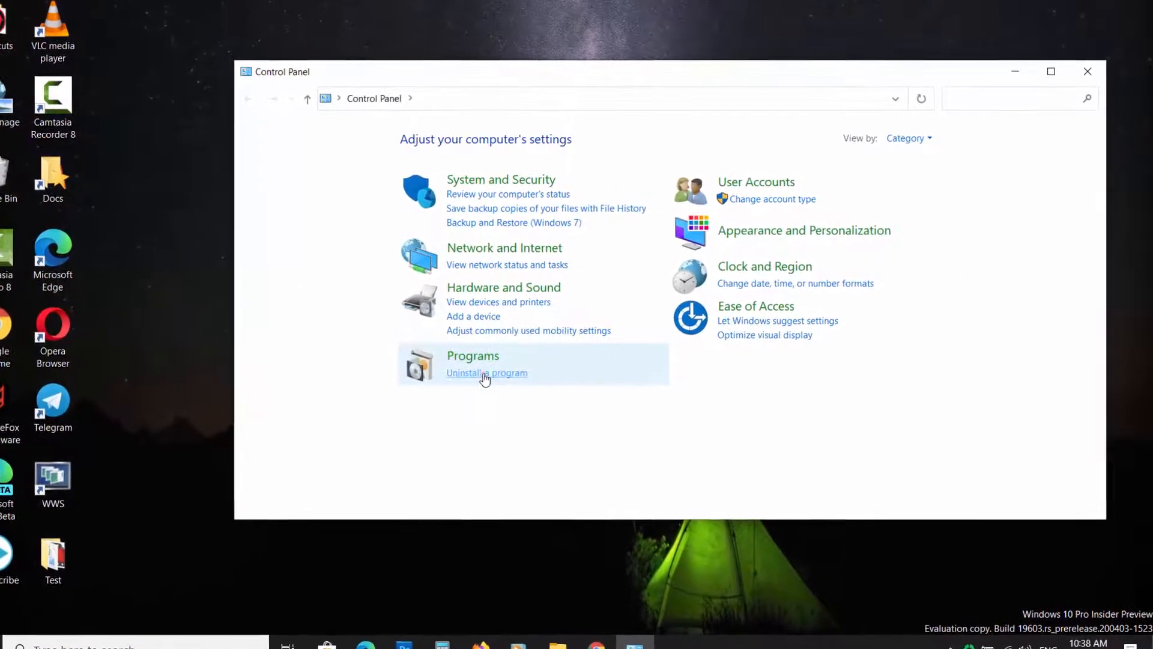
pyautogui.click(486, 373)
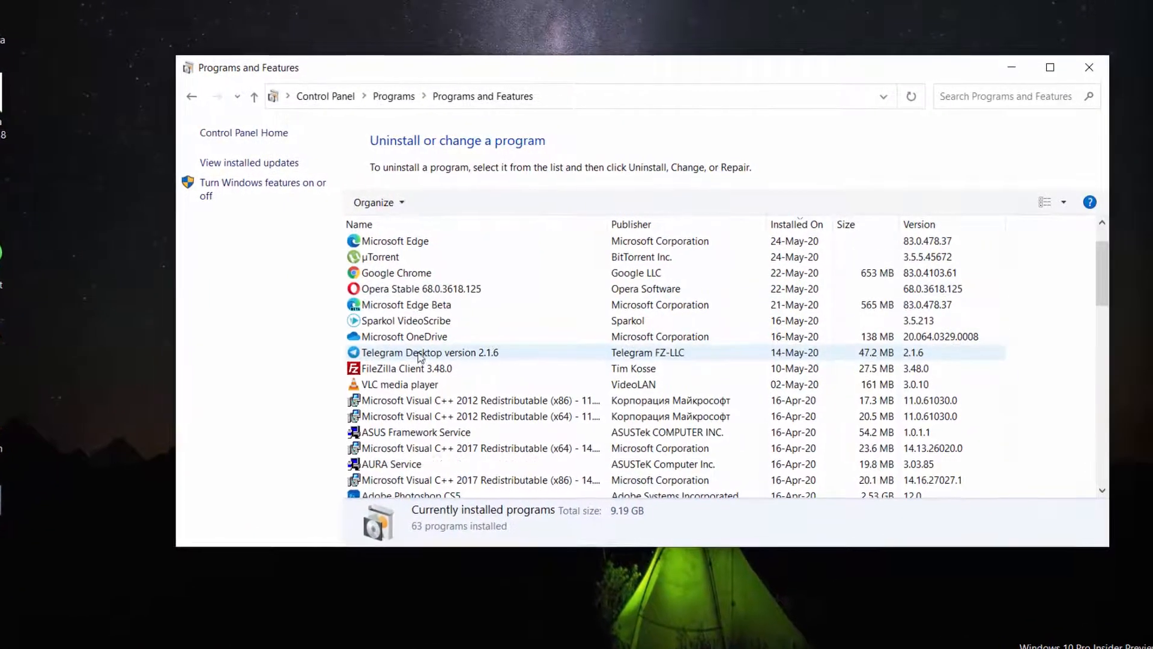
pyautogui.scroll(-3)
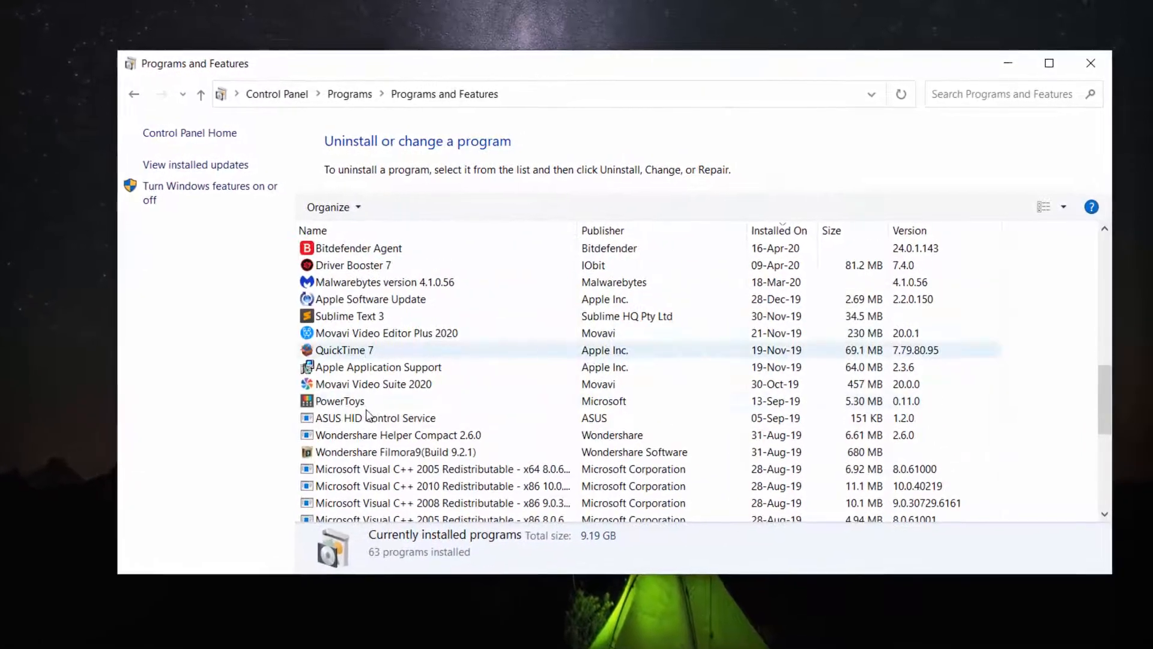
# Uninstall Remo ONE 1.0.0, allowing UAC and confirming complete removal of its components
pyautogui.click(330, 443)
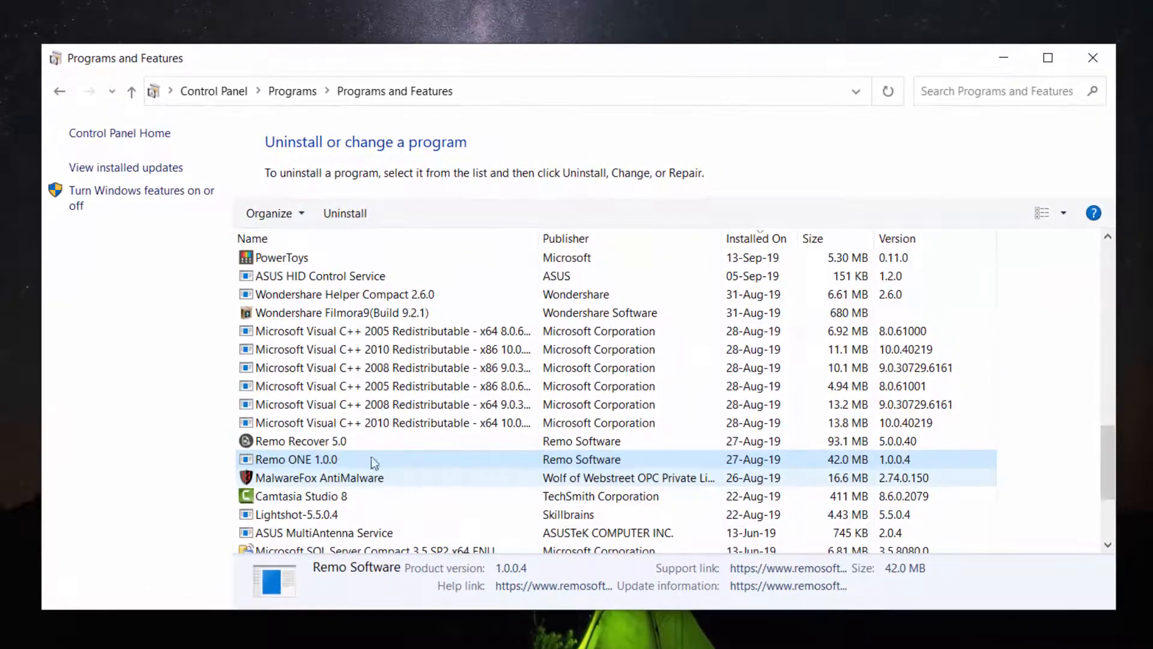
pyautogui.click(345, 214)
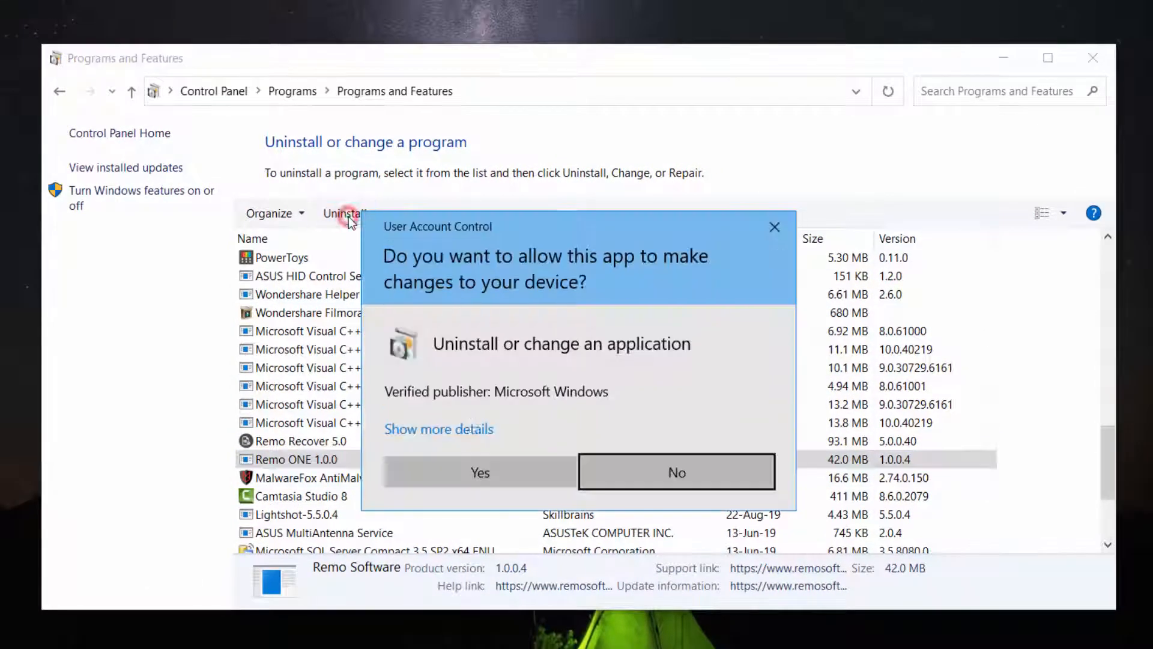
pyautogui.click(479, 472)
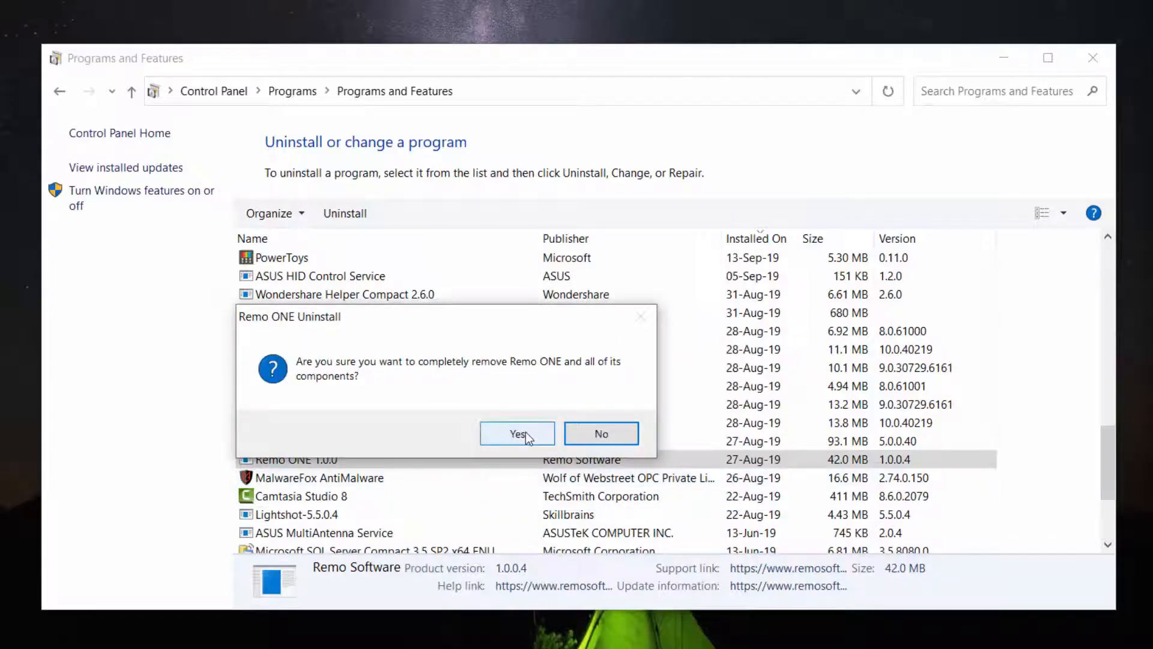
pyautogui.click(516, 434)
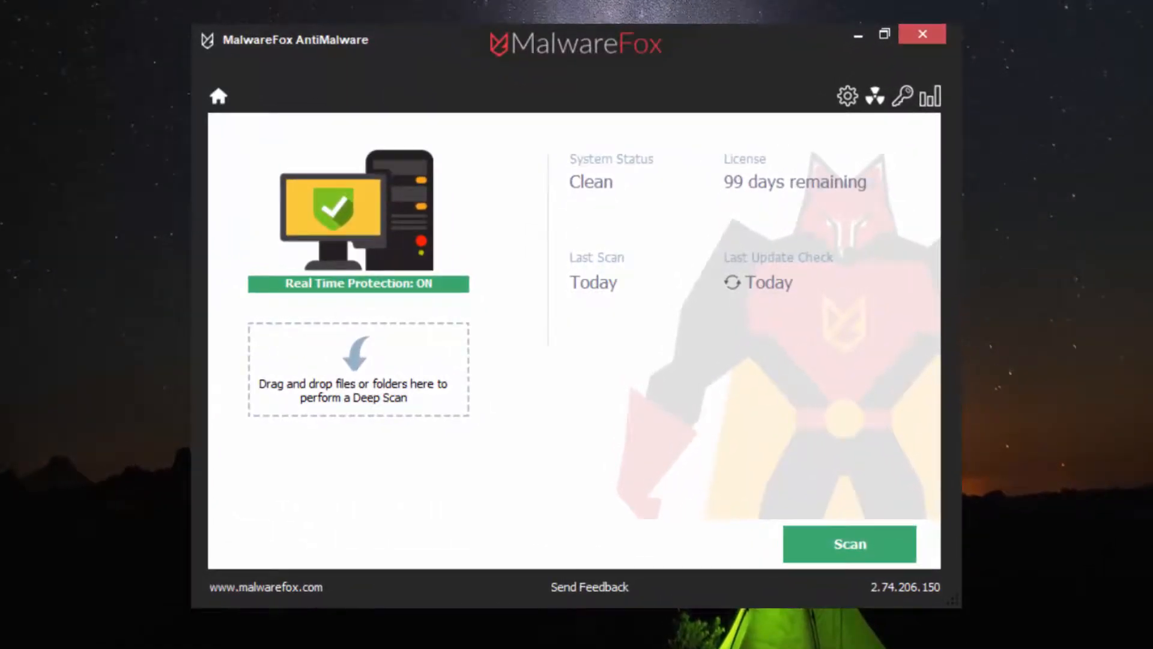
# Close the MalwareFox AntiMalware window, returning to the desktop
pyautogui.click(921, 33)
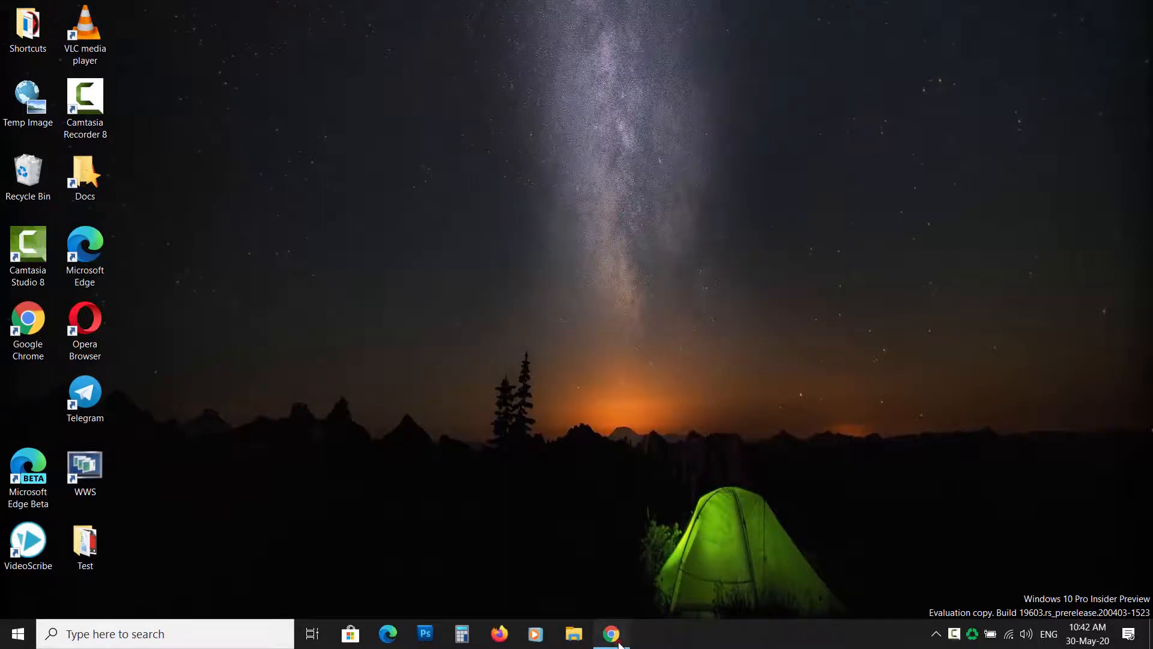
# Download MalwareFox free from malwarefox.com and install it, accepting the licence
pyautogui.click(612, 633)
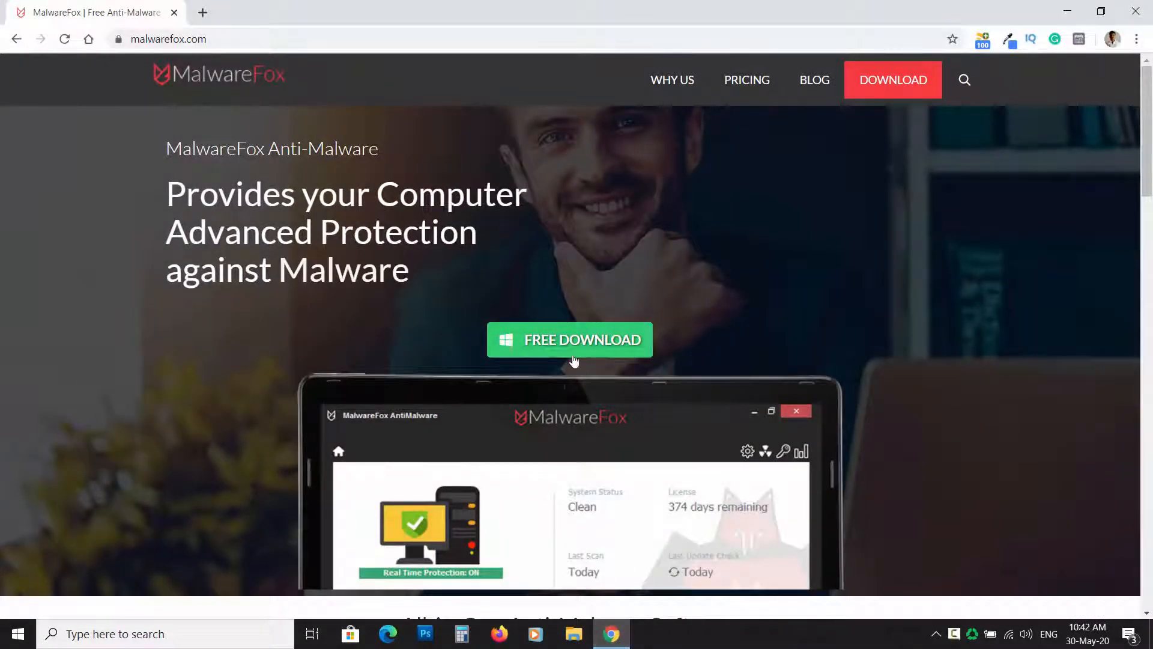
pyautogui.click(568, 339)
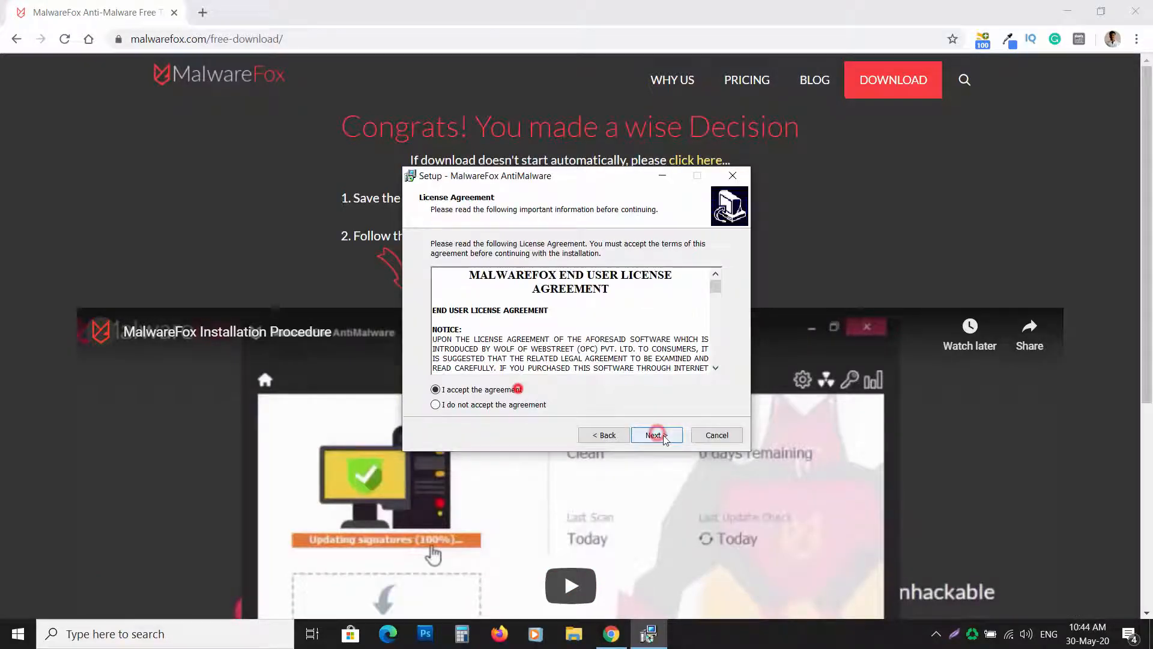
pyautogui.click(654, 435)
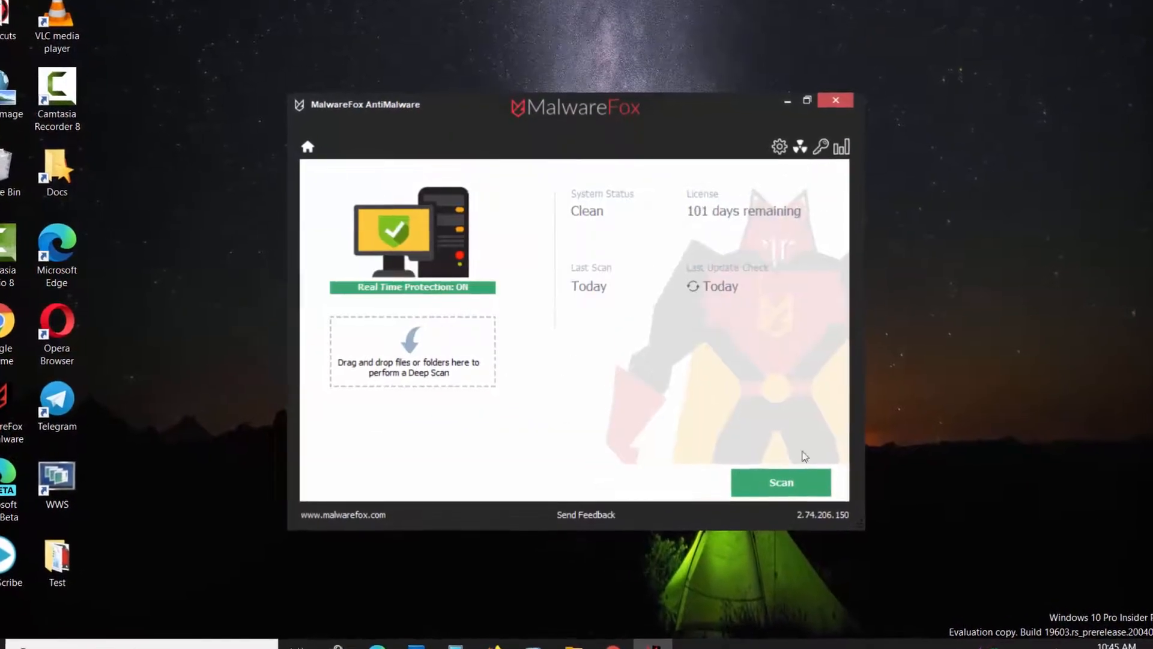
# Run a MalwareFox scan, repair the three detected threats, return home and close the window
pyautogui.click(781, 481)
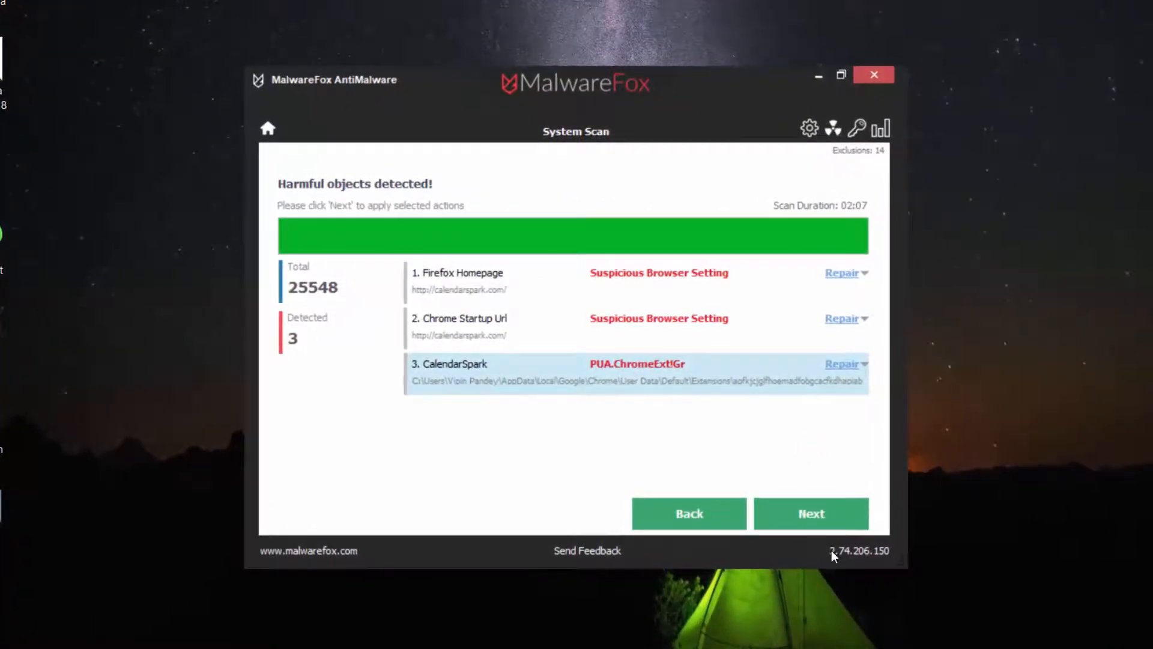
pyautogui.click(823, 517)
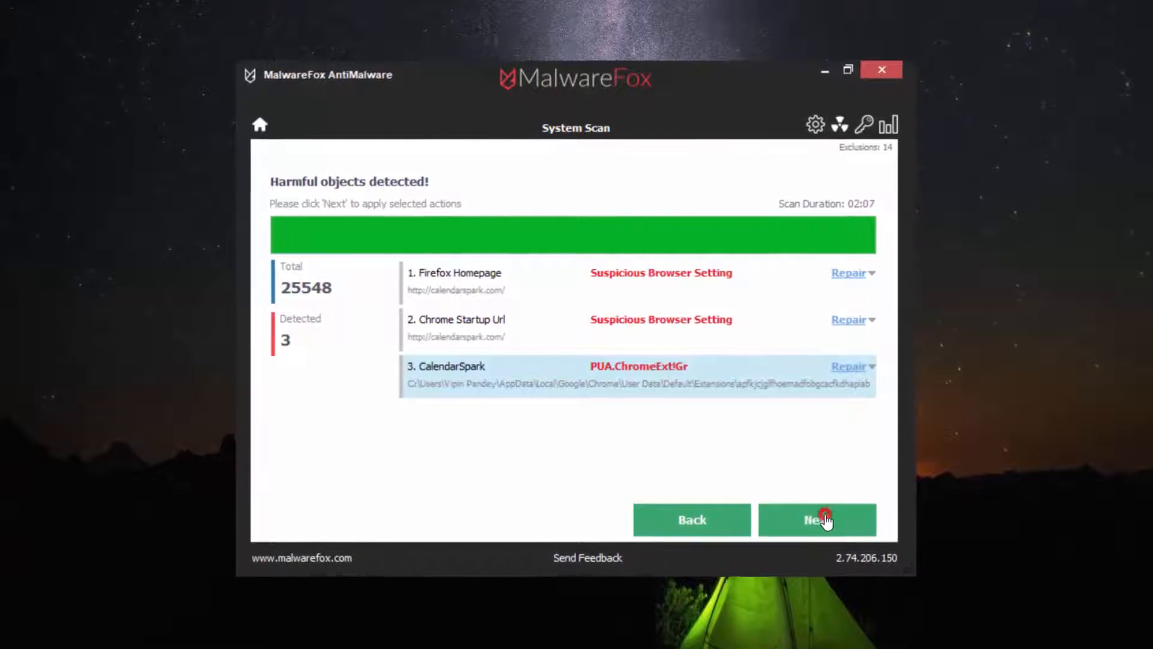
pyautogui.click(817, 519)
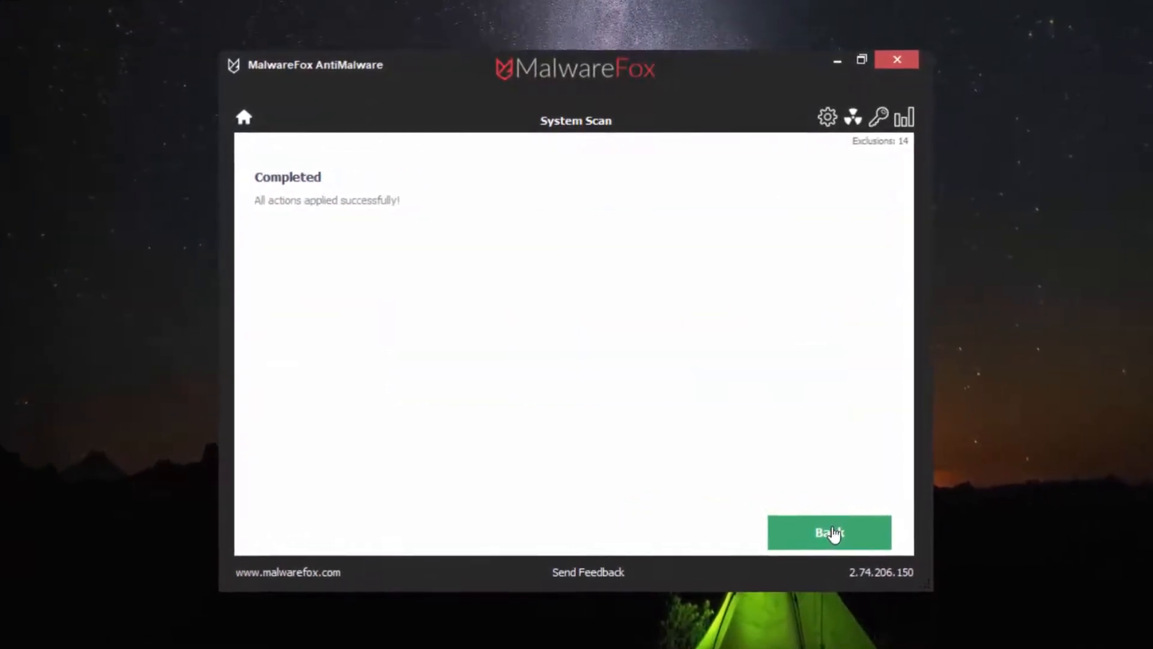
pyautogui.click(829, 532)
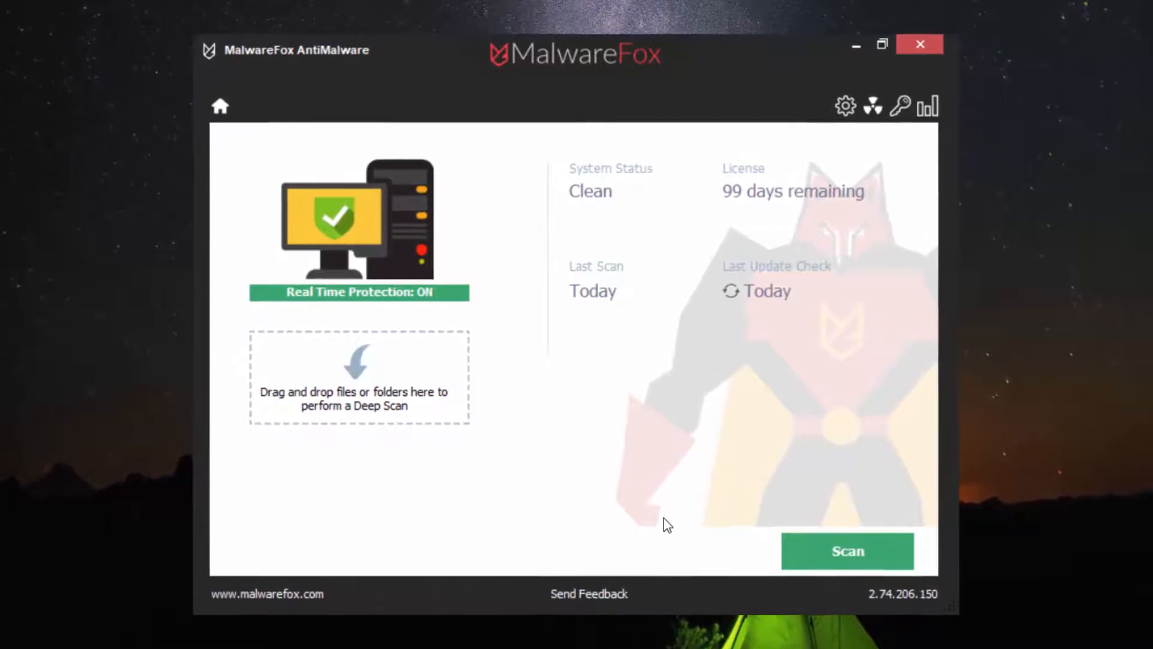
pyautogui.click(919, 44)
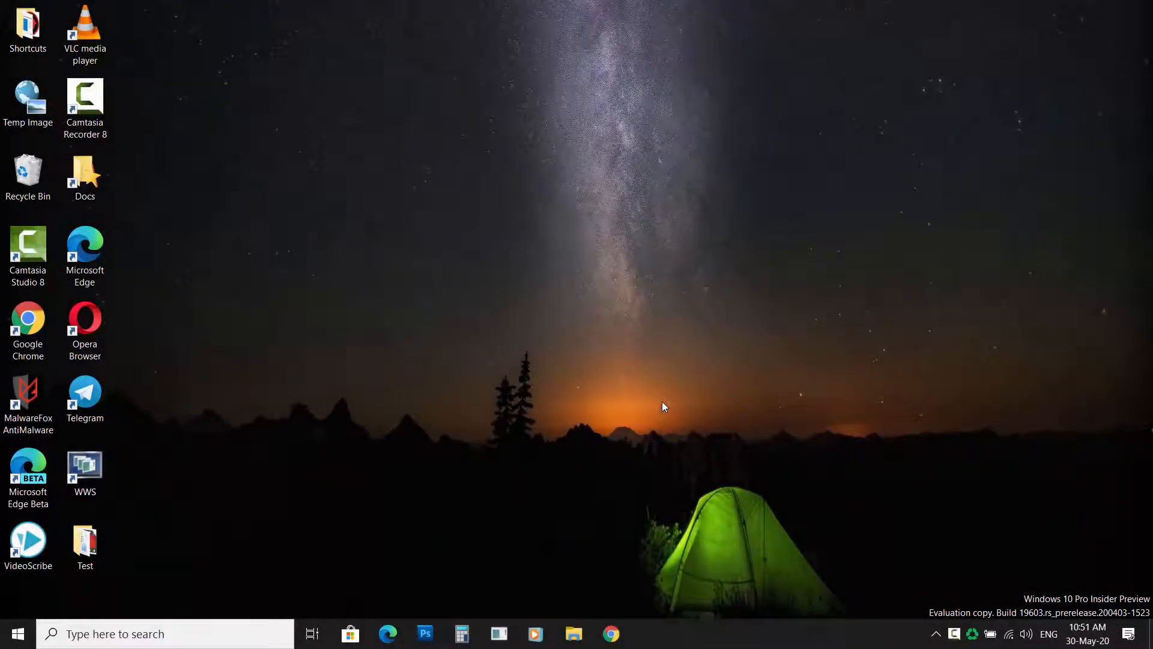
pyautogui.moveTo(623, 627)
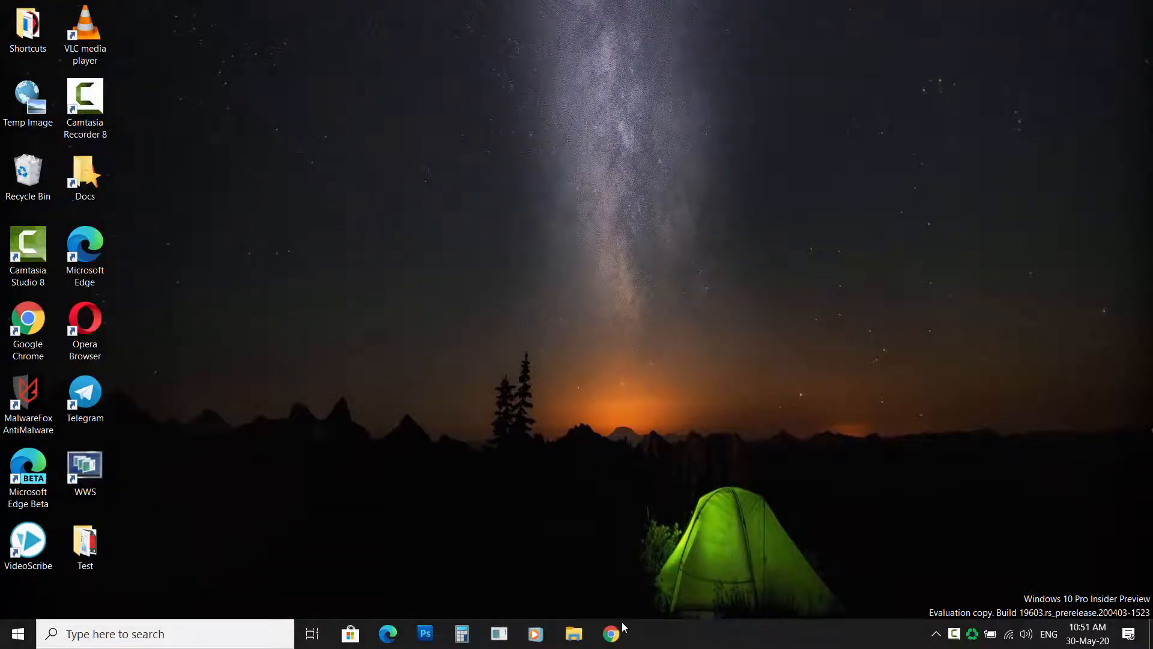
# Restore Chrome's settings to their original defaults via Reset settings and close the browser
pyautogui.click(612, 633)
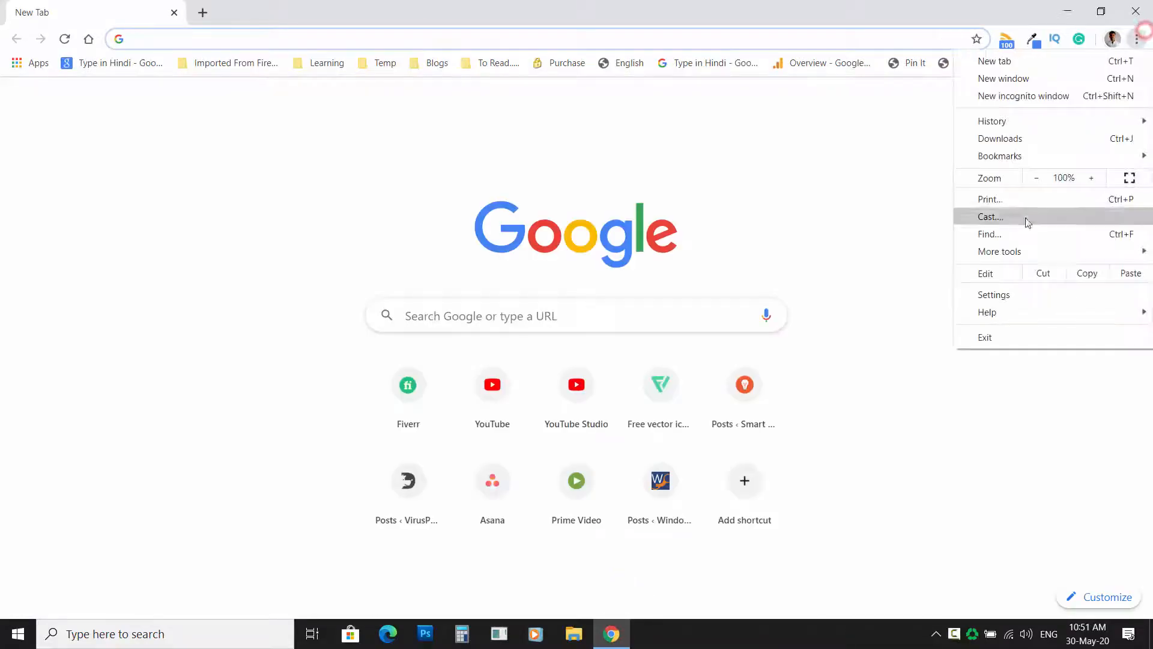
pyautogui.click(993, 294)
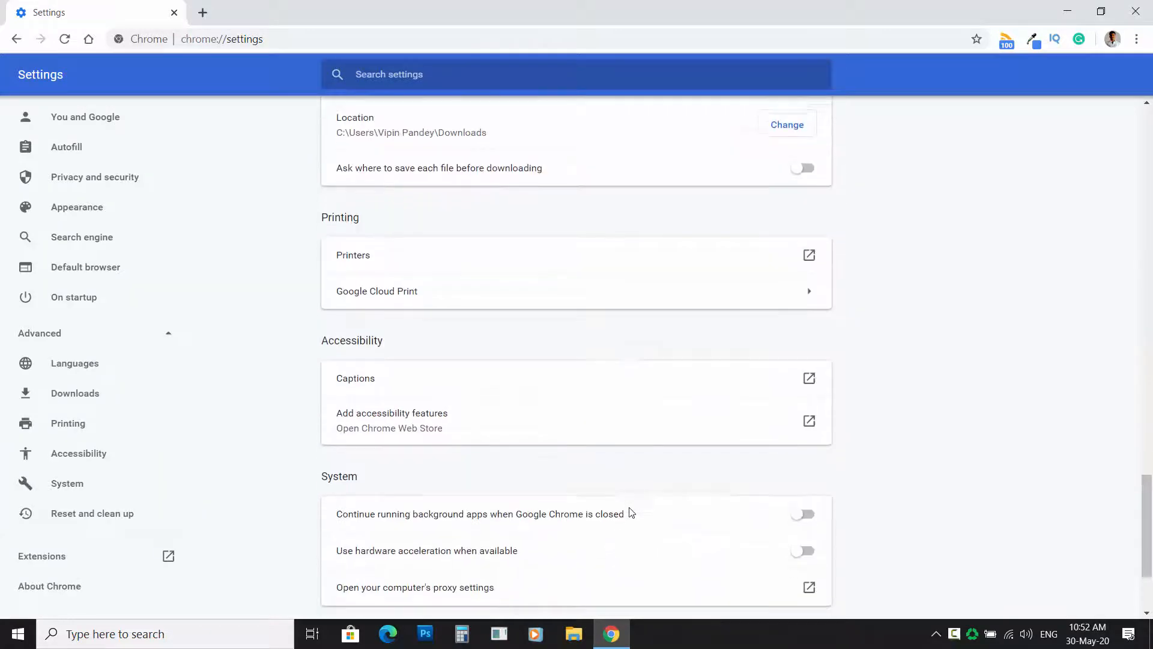
pyautogui.click(417, 516)
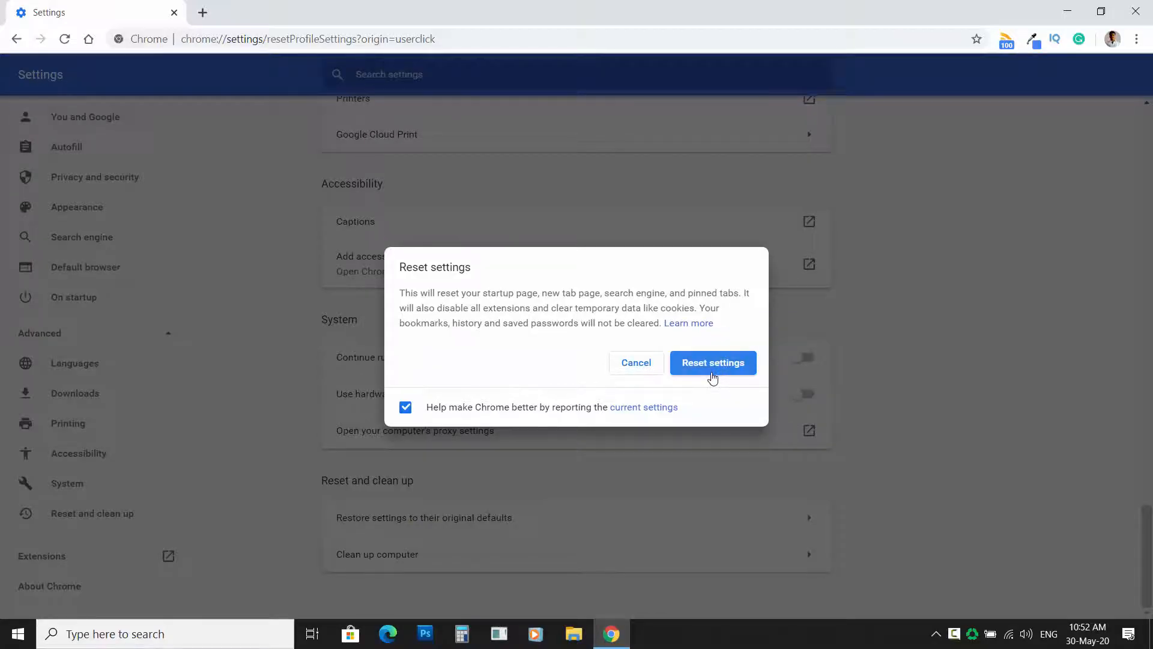
pyautogui.click(712, 361)
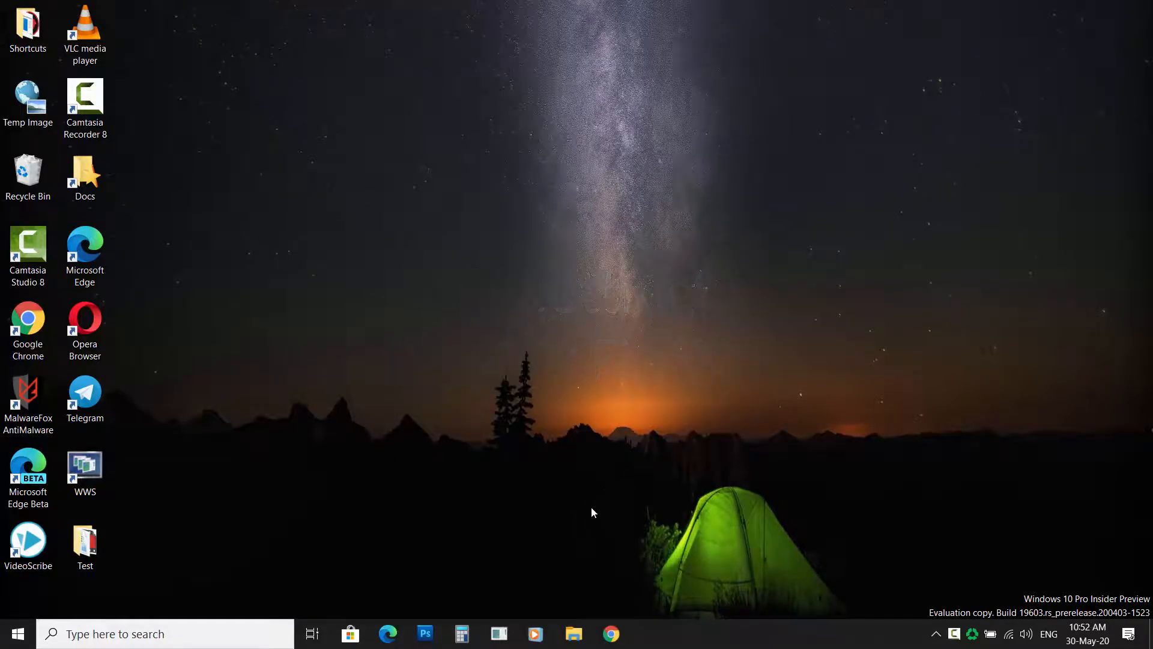
# Refresh Firefox from Troubleshooting Information, leaving an Old Firefox Data folder on the desktop
pyautogui.click(499, 633)
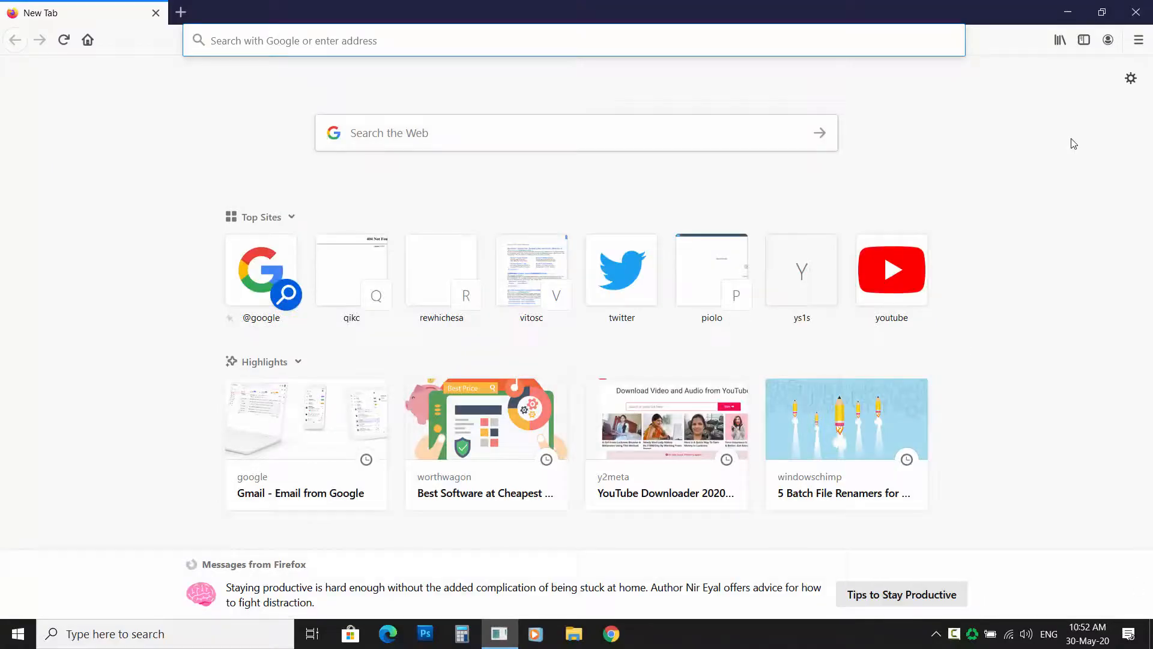
pyautogui.click(1137, 40)
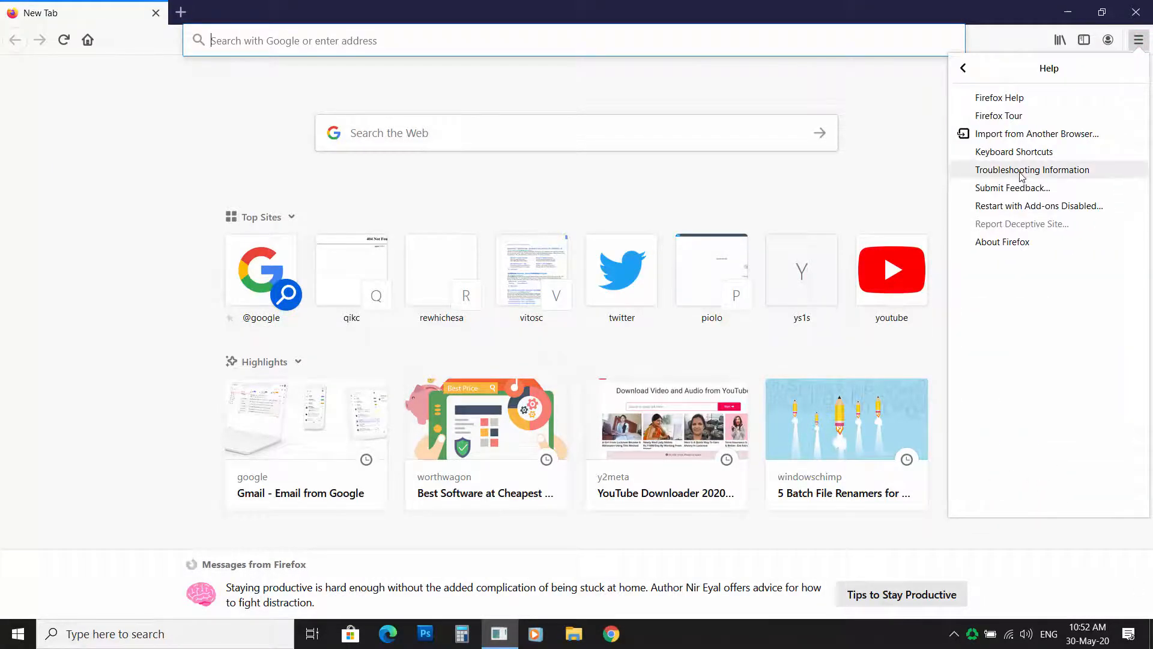
pyautogui.click(1032, 169)
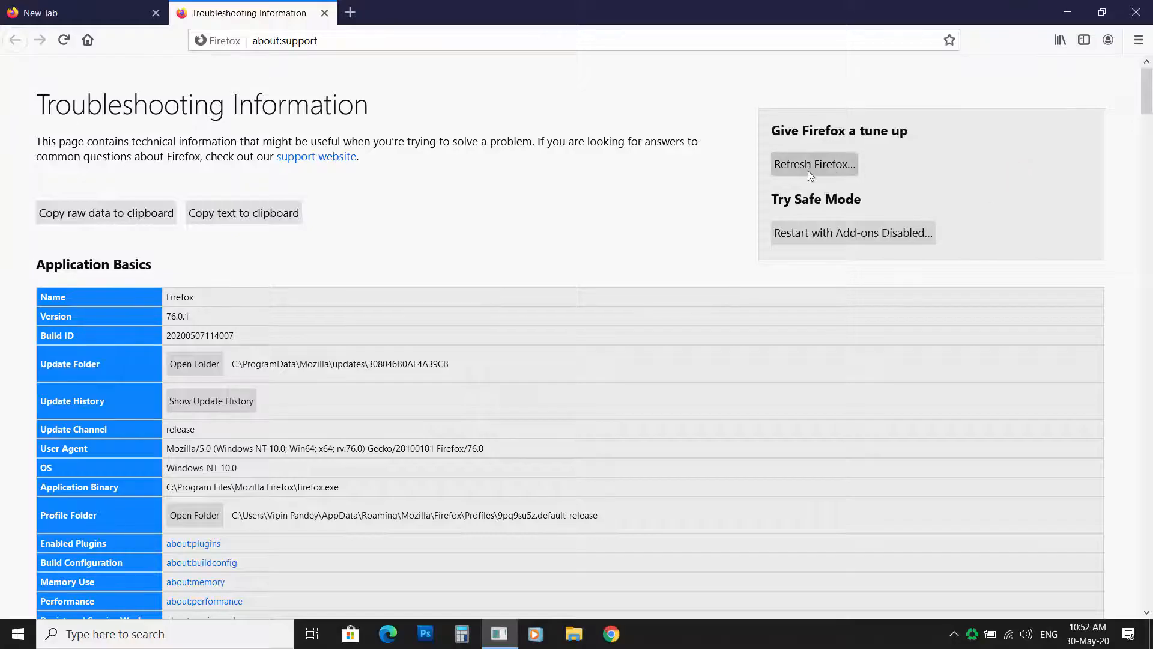
pyautogui.click(813, 164)
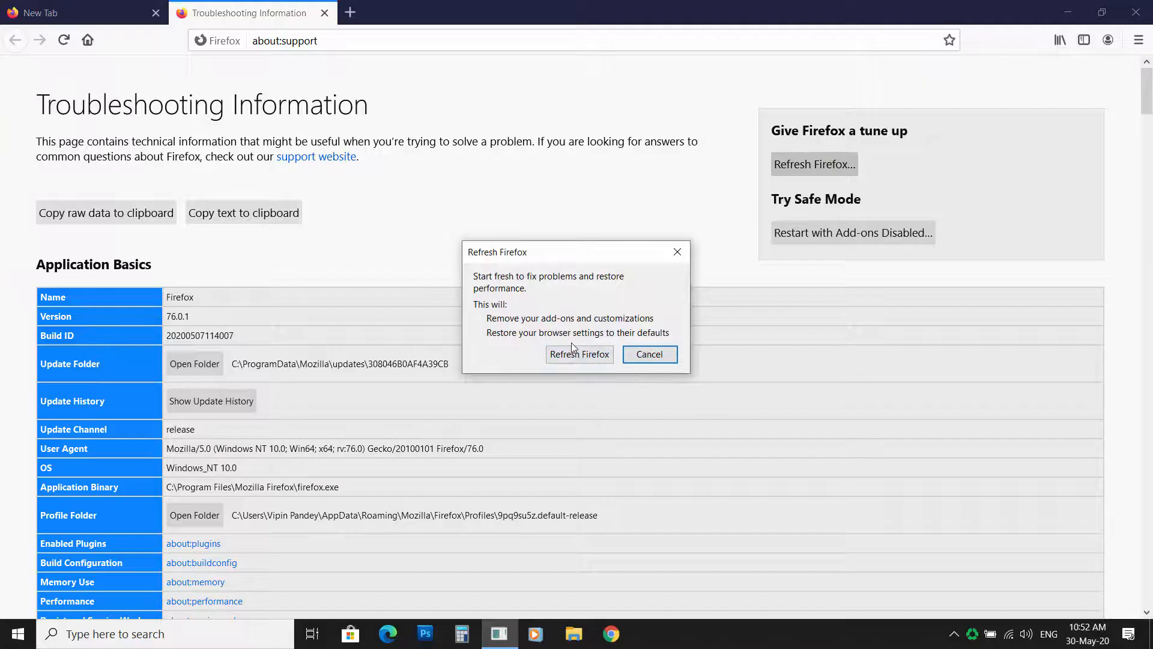
pyautogui.click(579, 353)
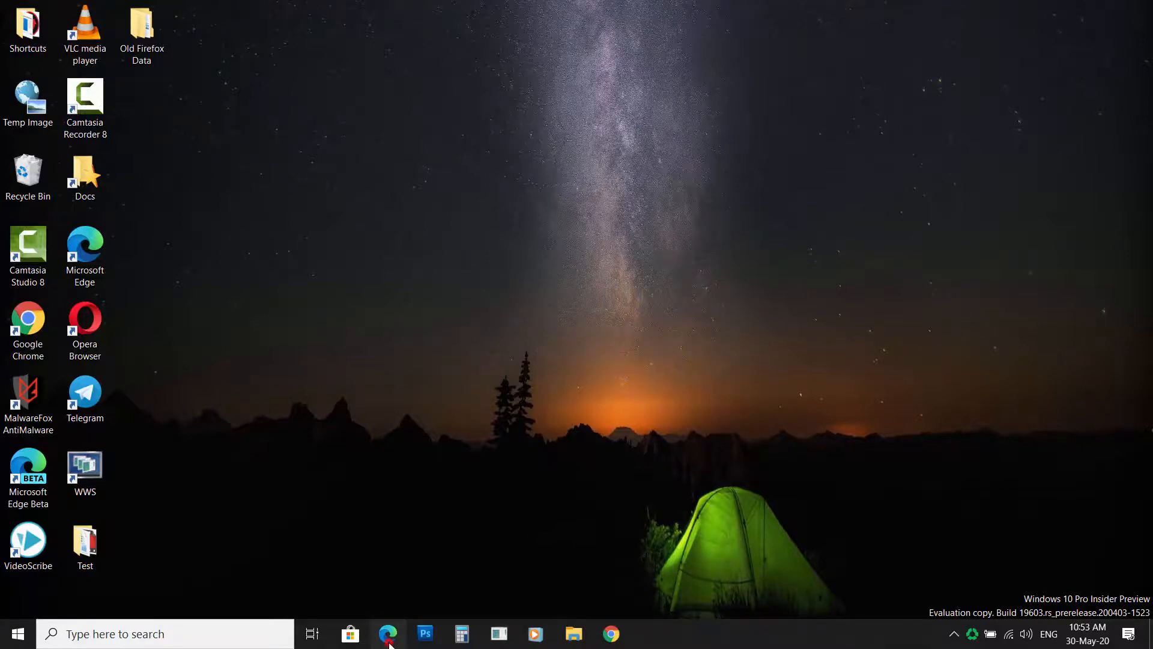
# Reset Edge's settings to their default values from its Reset settings page
pyautogui.click(388, 633)
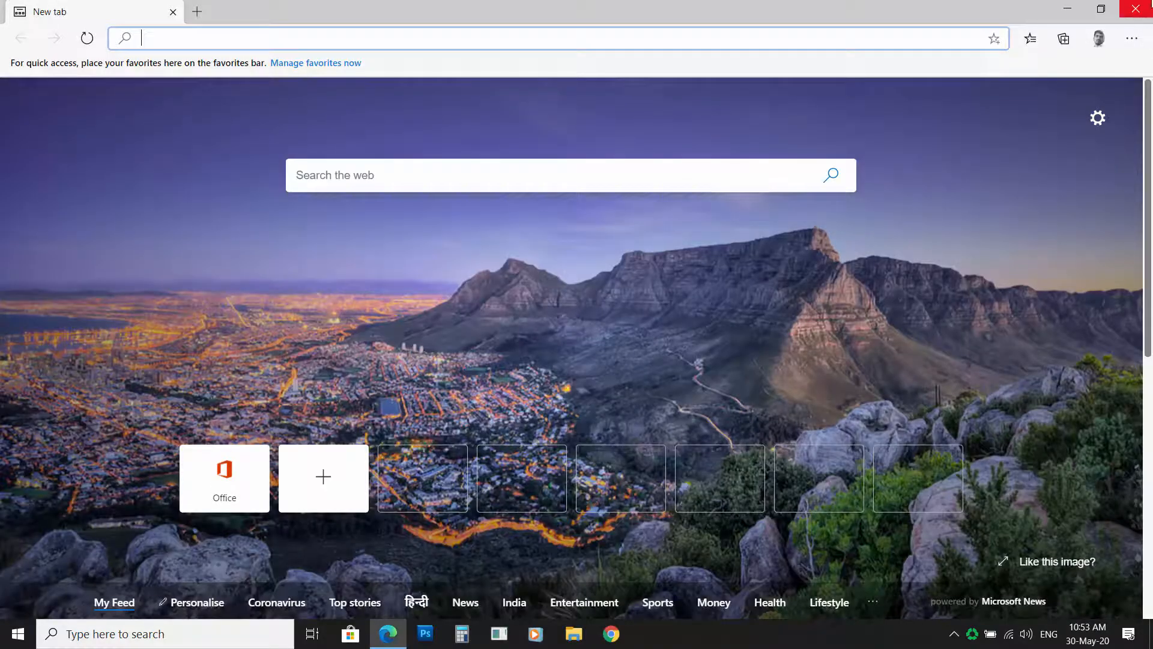
pyautogui.click(1131, 39)
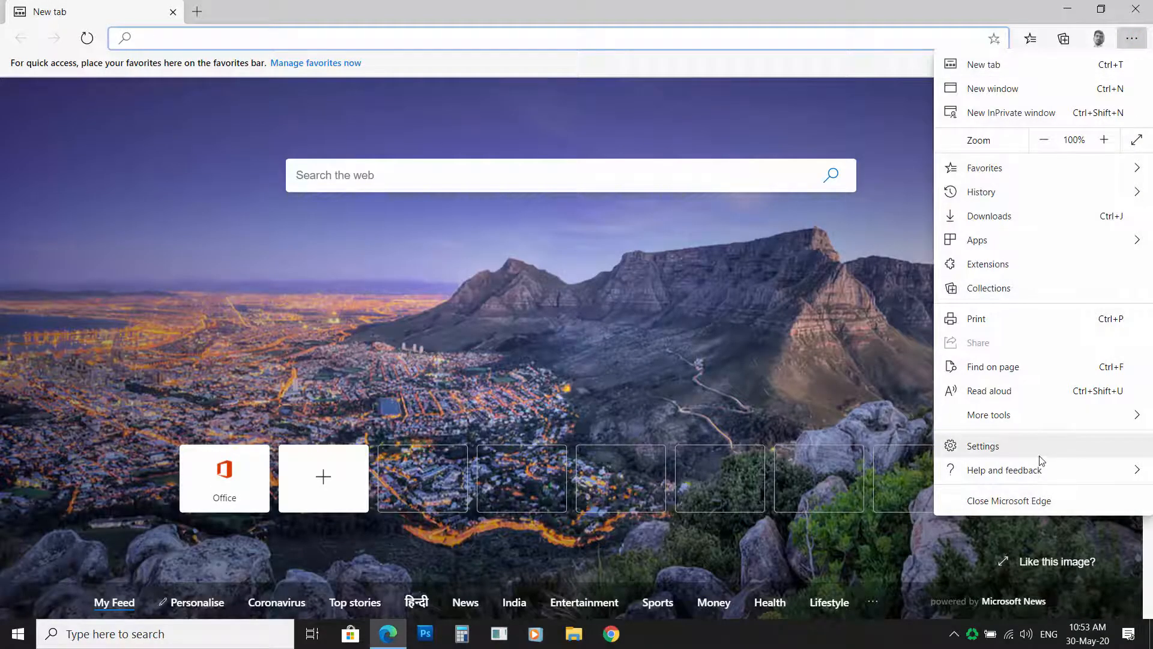
pyautogui.click(982, 445)
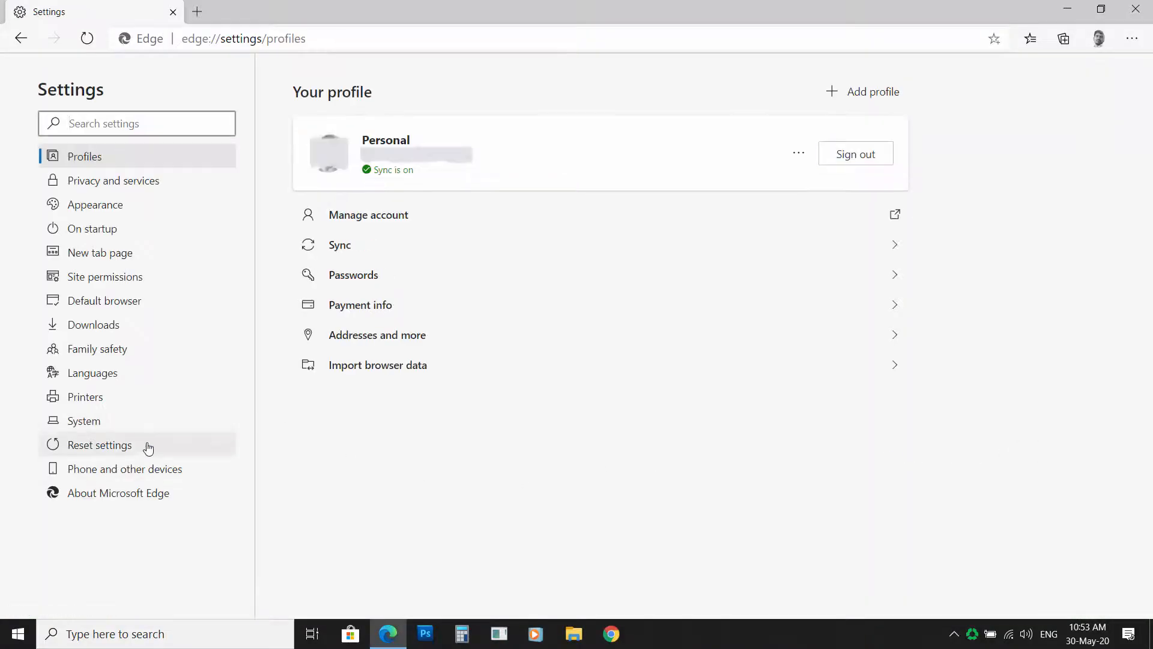
pyautogui.click(99, 444)
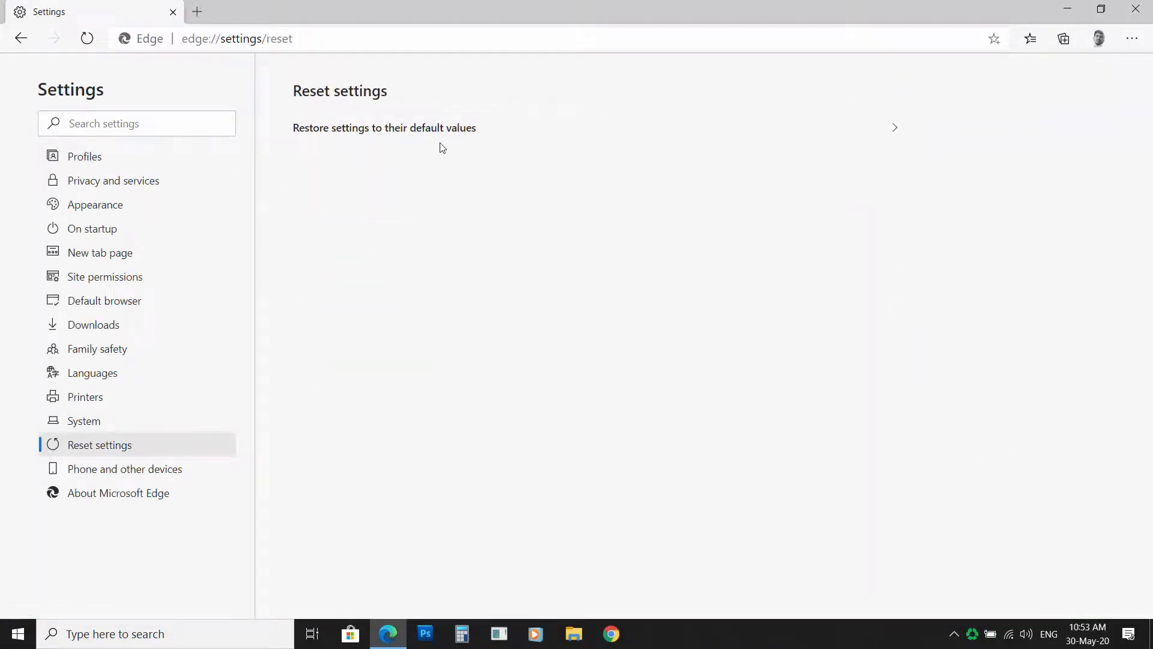
pyautogui.moveTo(435, 130)
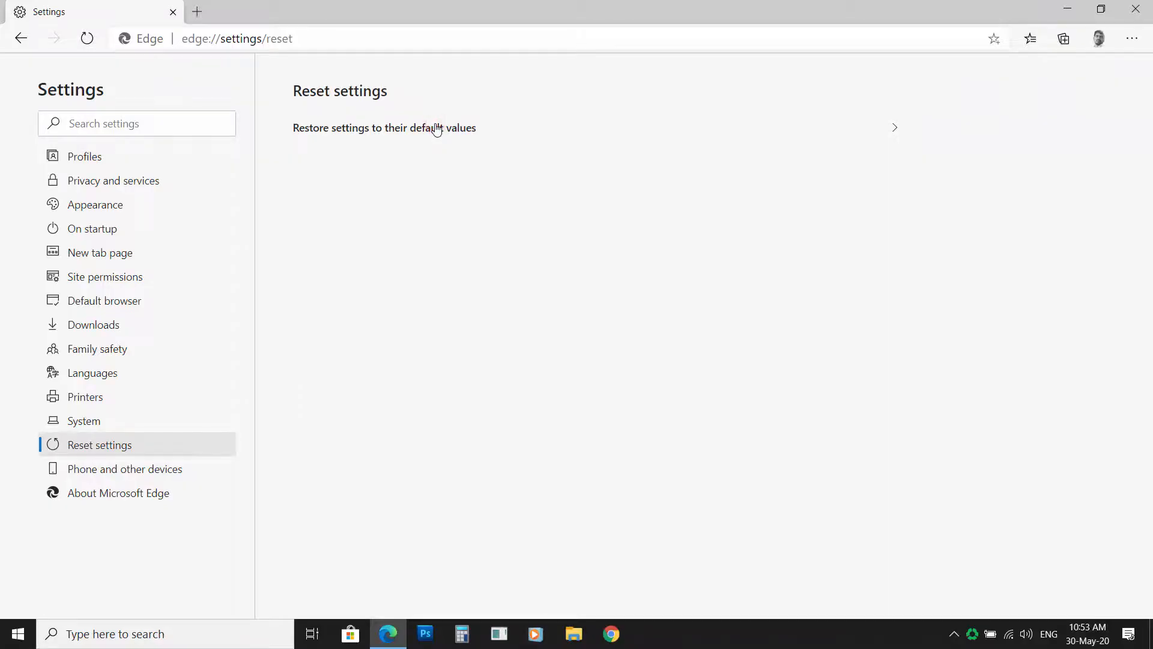
pyautogui.click(385, 128)
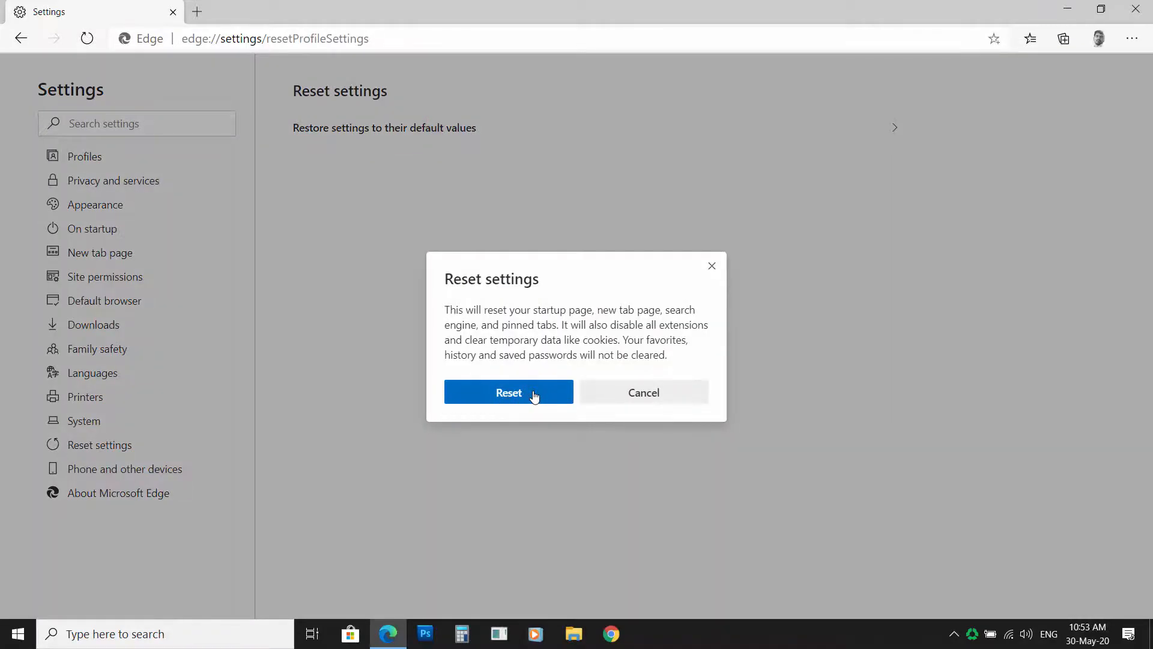
pyautogui.click(508, 392)
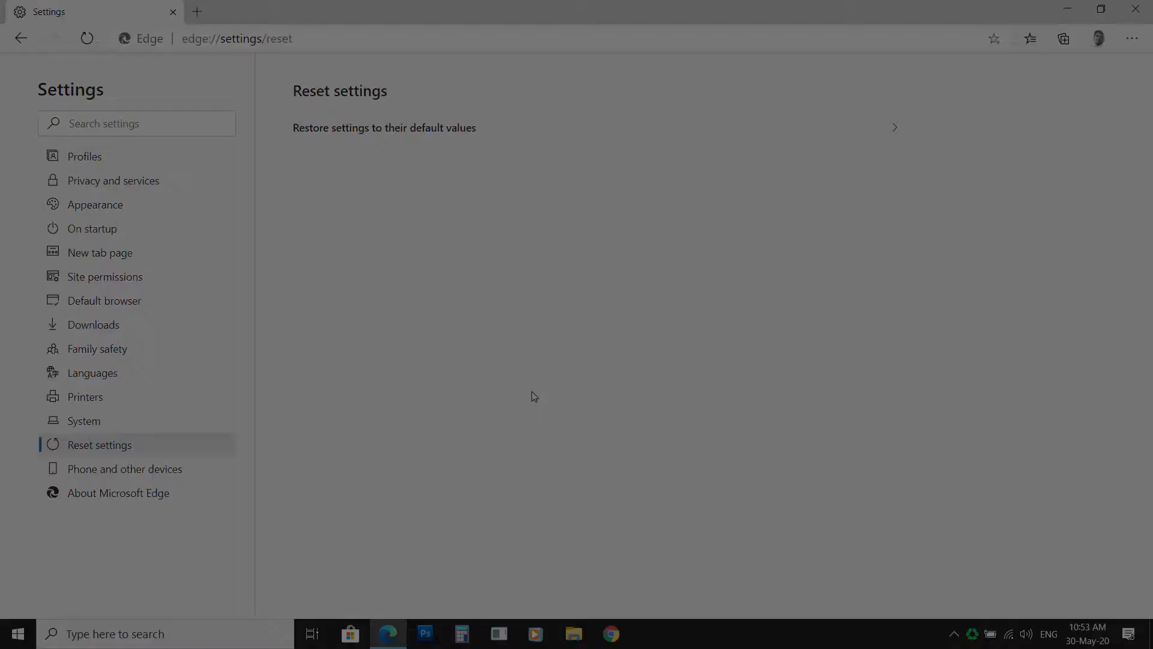